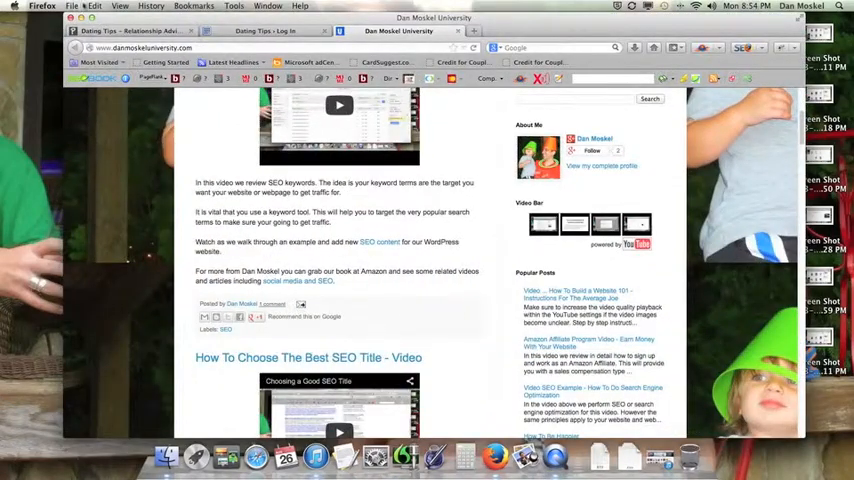
# Step: Restore the Firefox window showing the Dating Tips website
pyautogui.scroll(3)
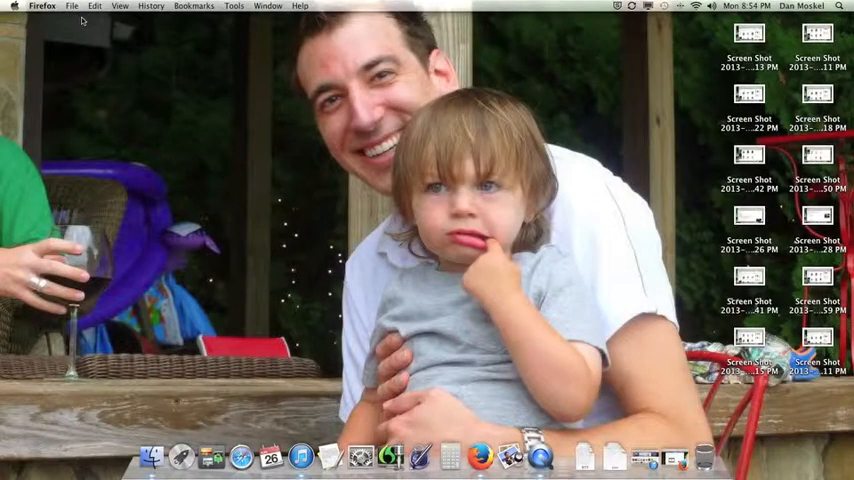
pyautogui.moveTo(103, 30)
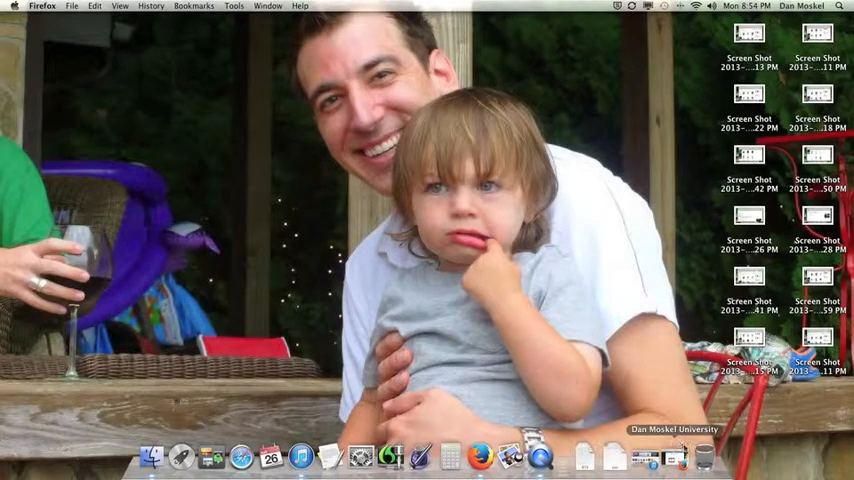
pyautogui.click(481, 457)
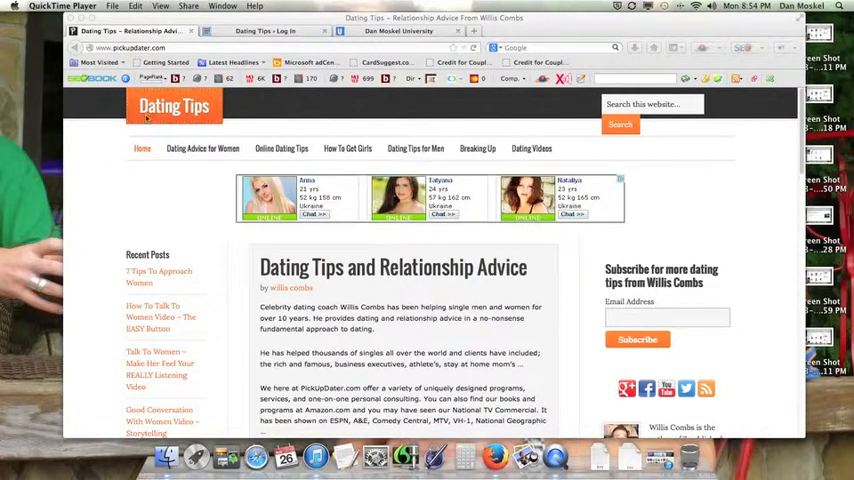
pyautogui.moveTo(258, 158)
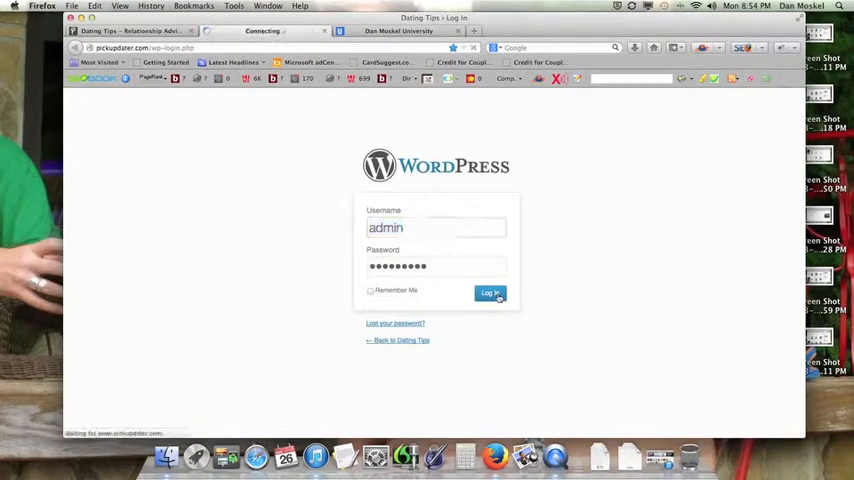
# Step: Log in with the prefilled admin credentials to reach the Dating Tips Dashboard
pyautogui.click(490, 293)
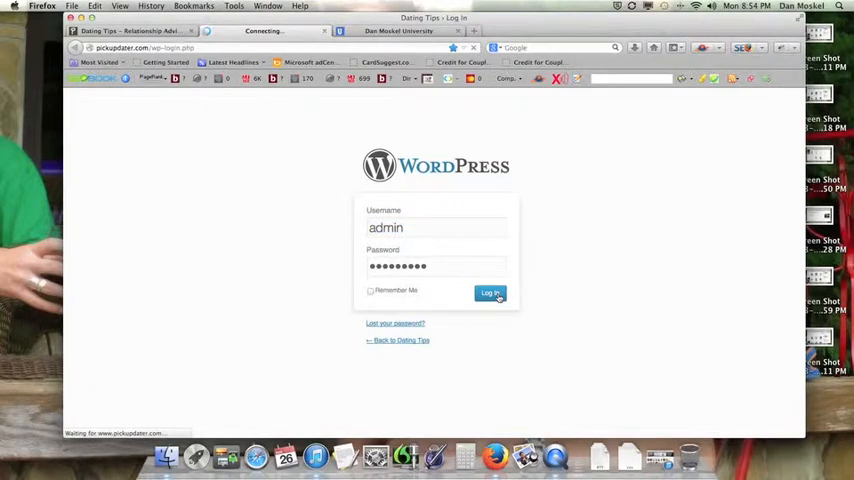
pyautogui.click(490, 293)
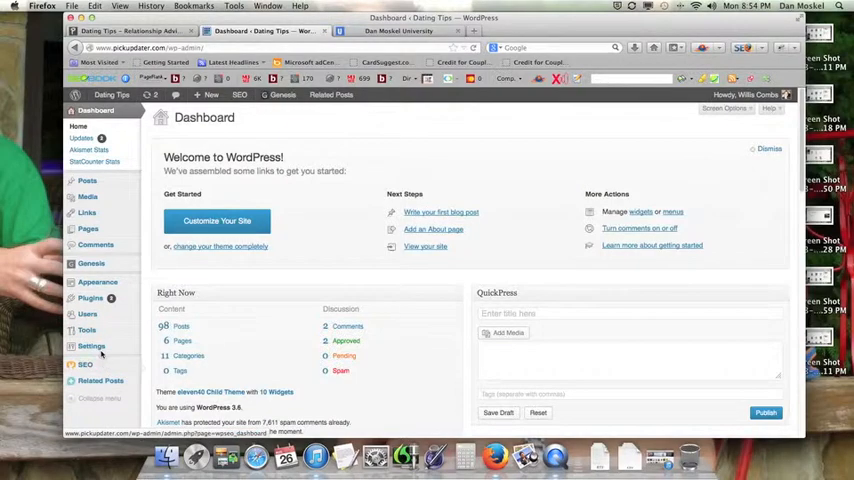
# Step: Open the WP Super Cache page from the Settings menu
pyautogui.click(91, 345)
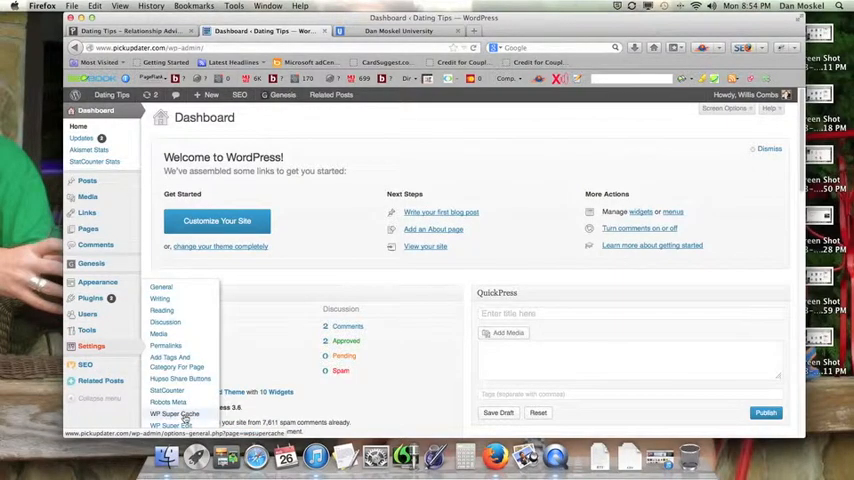
pyautogui.click(174, 425)
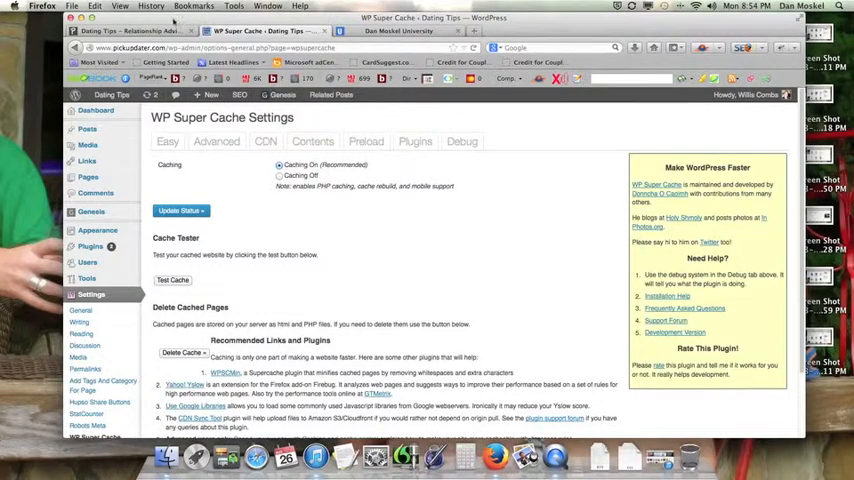
# Step: Browse the Dating Advice for Women category and open the 'Booty Call' or Is He Committed? post
pyautogui.click(130, 31)
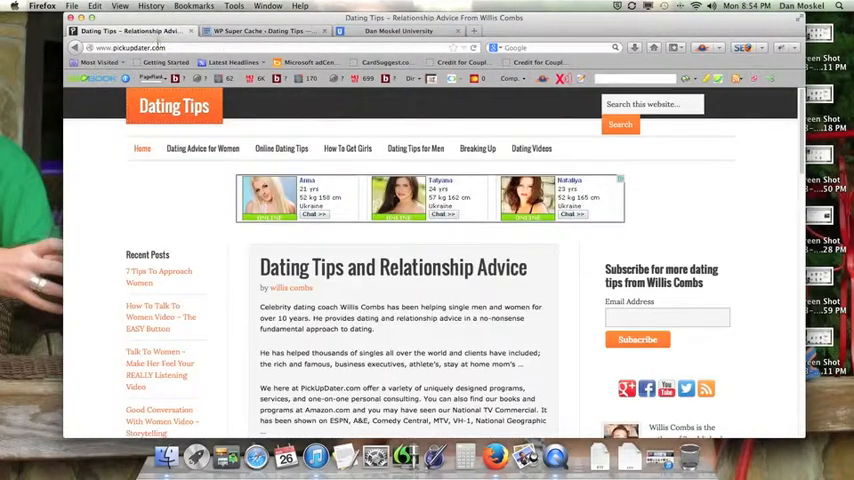
pyautogui.click(202, 148)
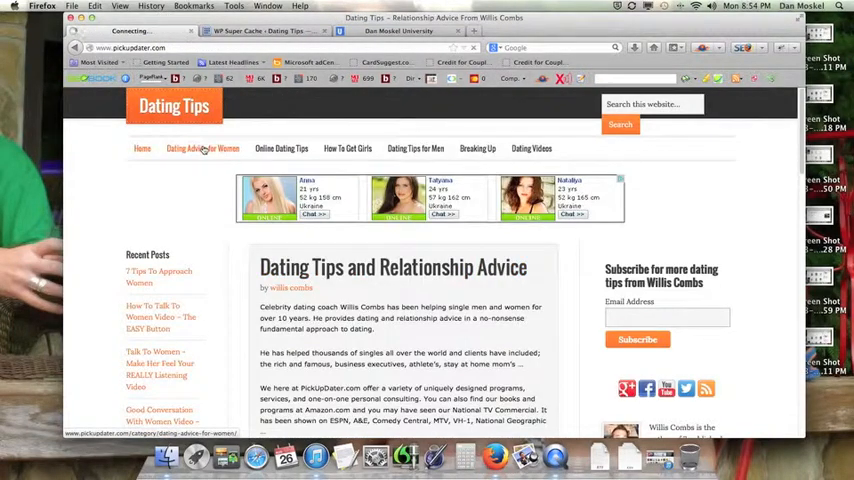
pyautogui.click(202, 148)
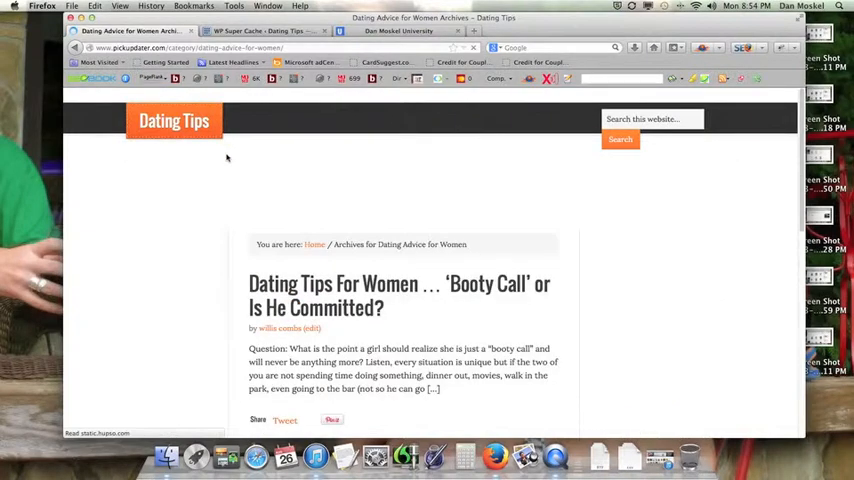
pyautogui.scroll(-3)
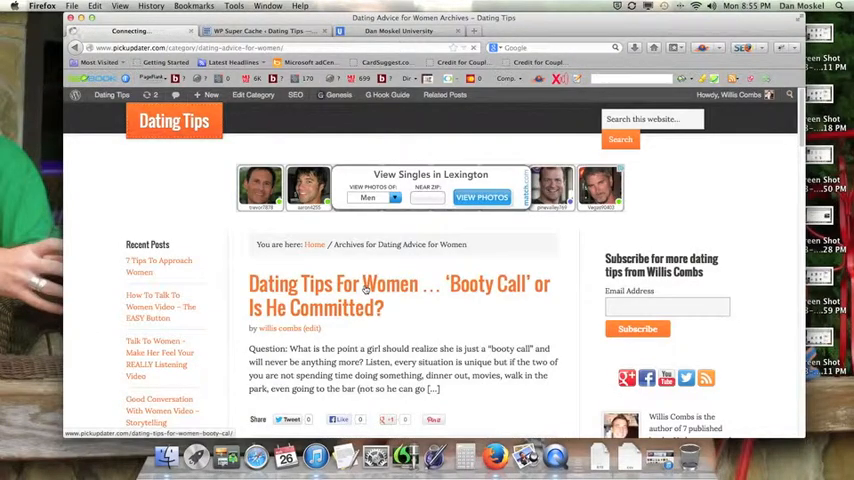
pyautogui.click(399, 296)
pyautogui.write('bluehost.com')
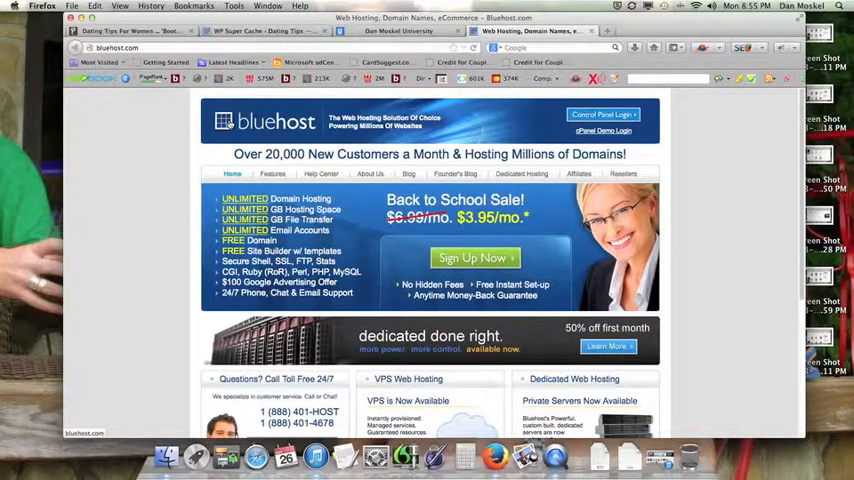
# Step: Scroll through Bluehost's homepage covering VPS, dedicated hosting and one-click install offers
pyautogui.scroll(-3)
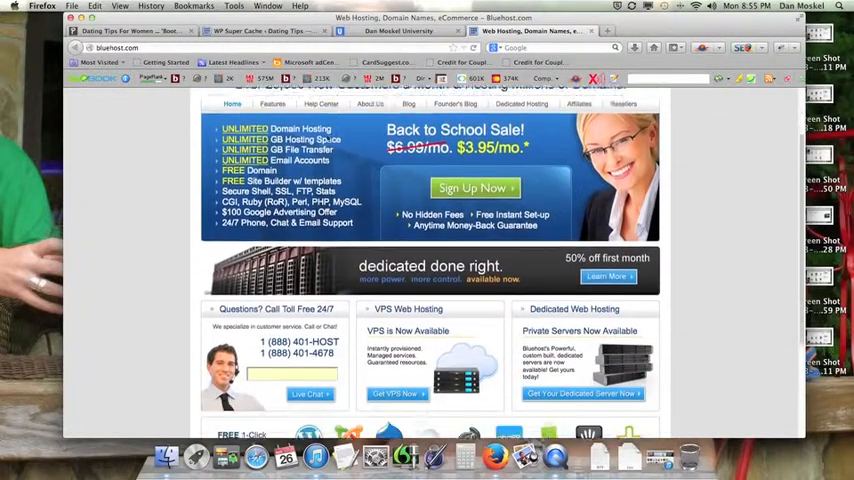
pyautogui.scroll(-3)
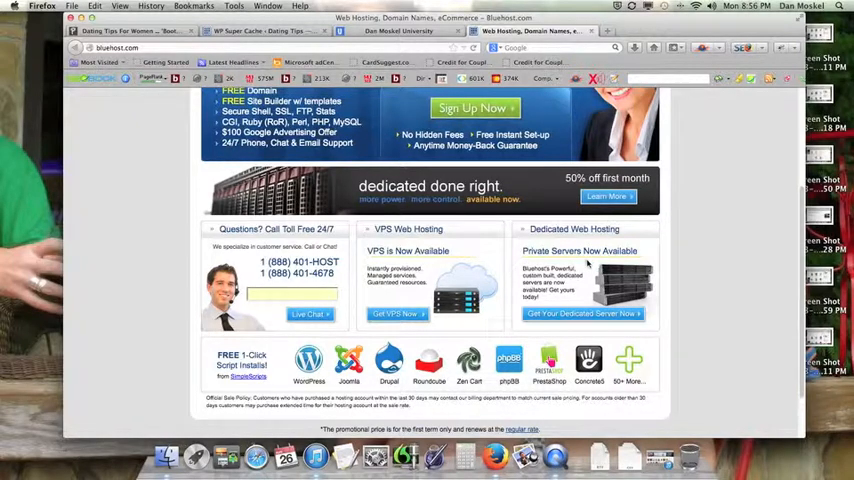
pyautogui.scroll(3)
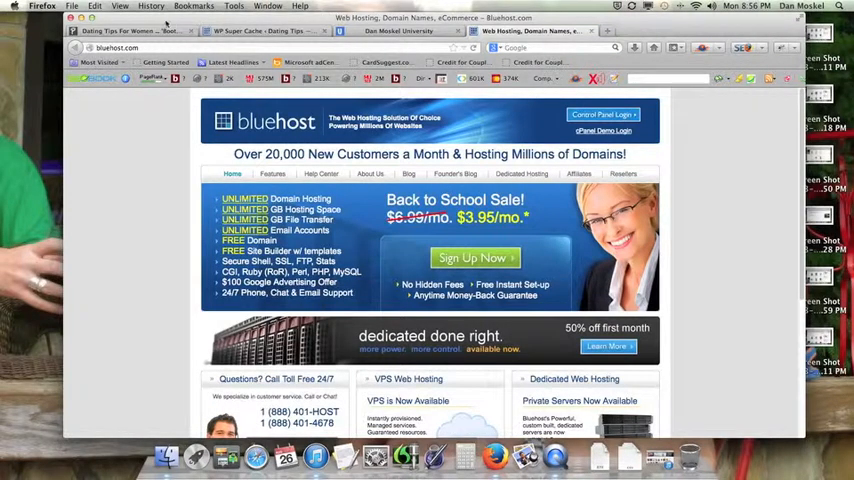
# Step: Start a new blank post and focus its body editor
pyautogui.click(125, 31)
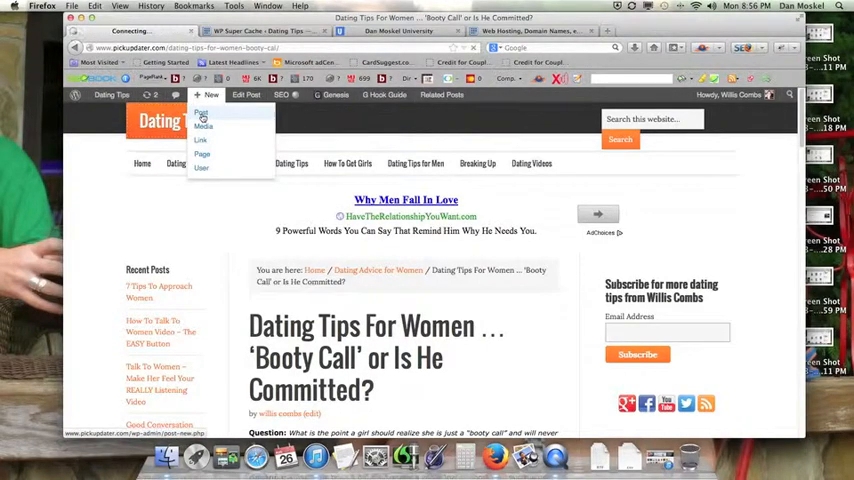
pyautogui.click(201, 115)
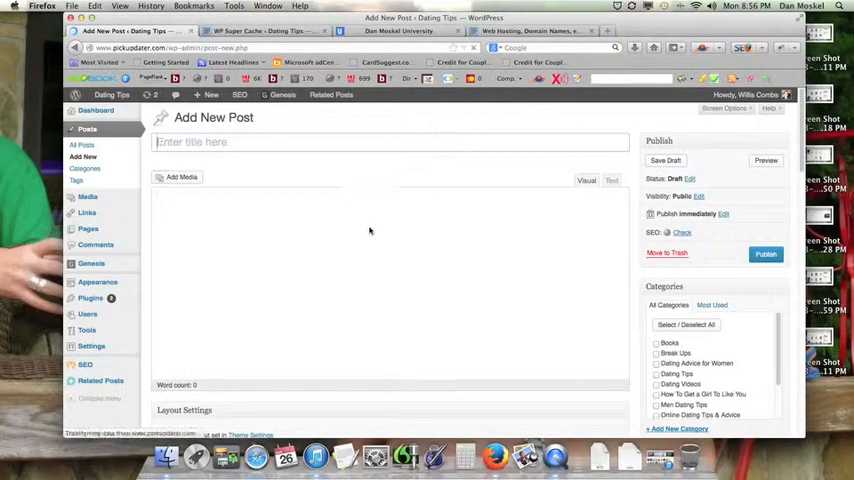
pyautogui.click(586, 180)
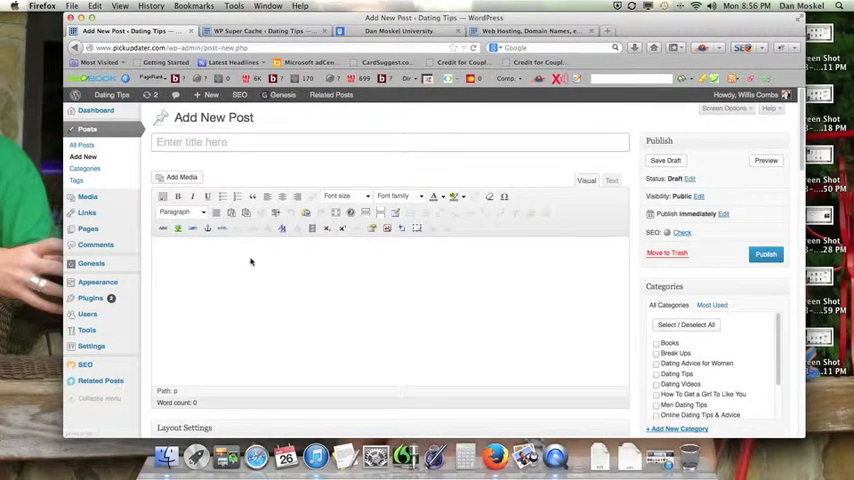
pyautogui.moveTo(178, 240)
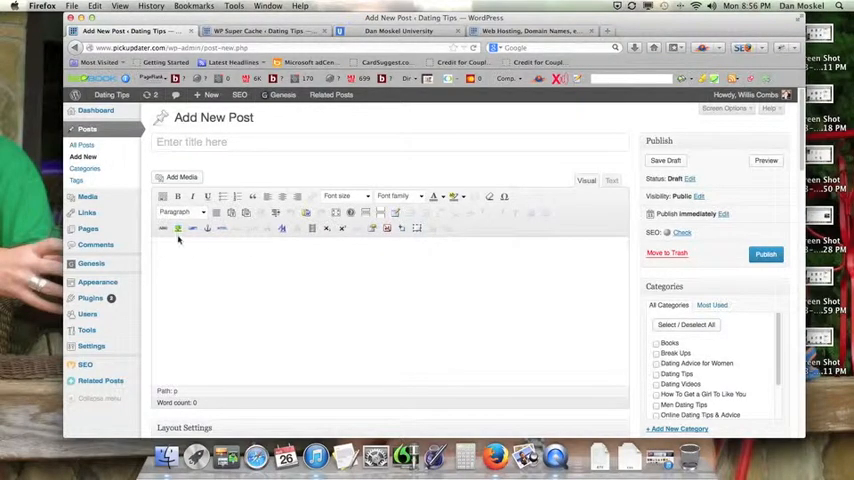
# Step: Preview and cancel the Insert/Edit Image dialog, then reach Upload New Media
pyautogui.click(192, 228)
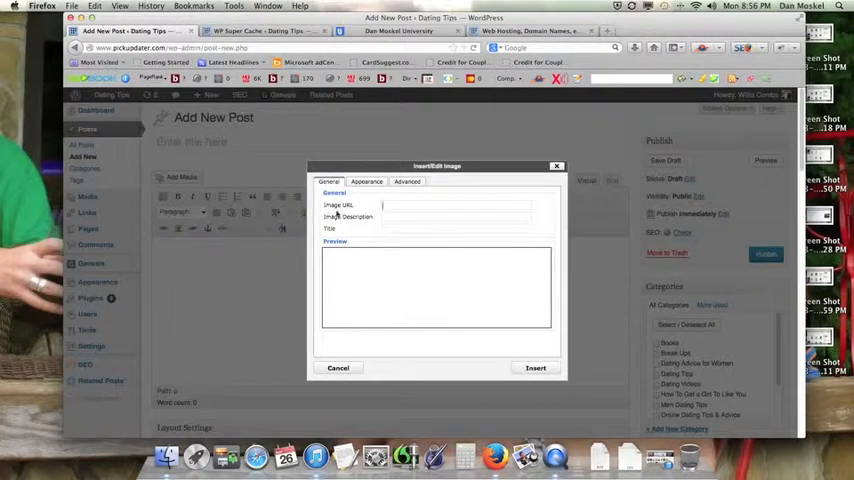
pyautogui.click(338, 368)
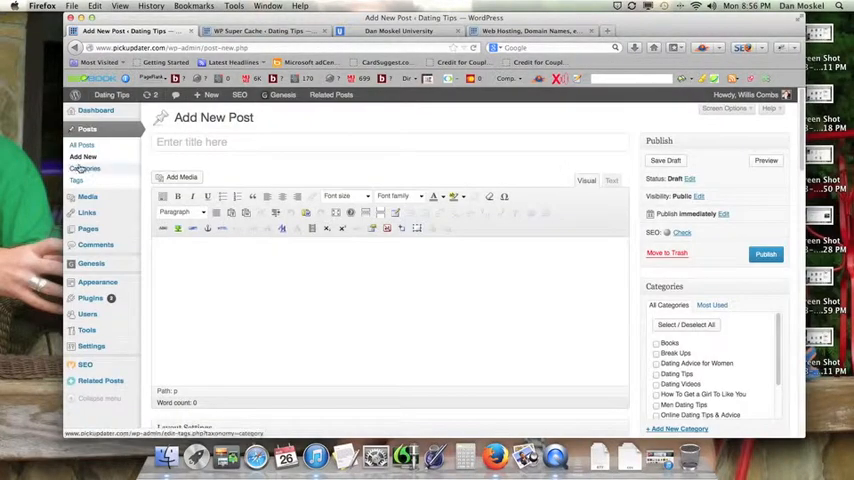
pyautogui.click(181, 177)
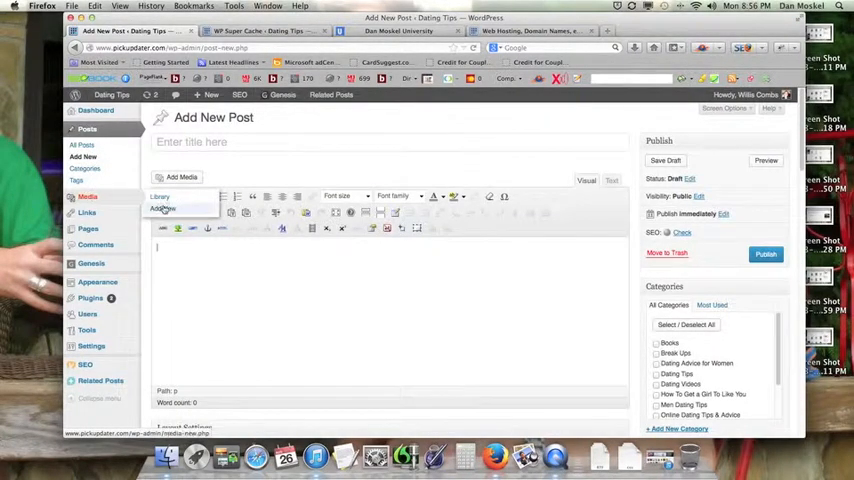
pyautogui.click(162, 209)
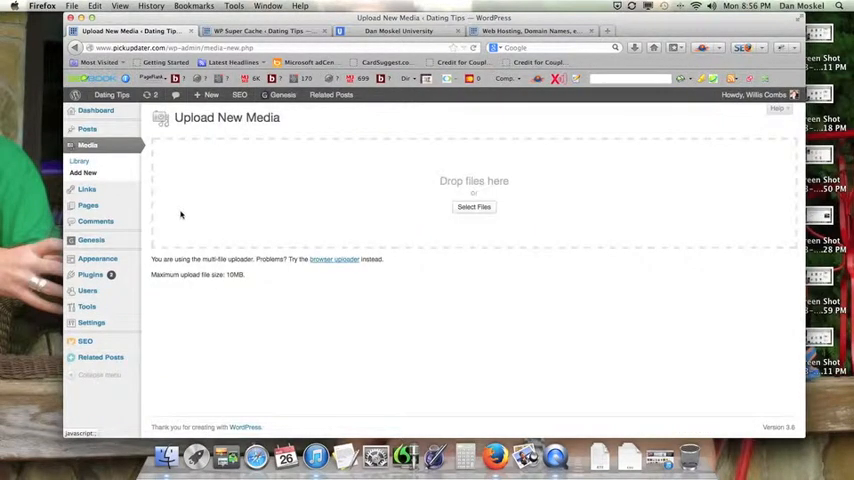
# Step: Upload IMG_0164 from the computer and open its Edit Media page
pyautogui.click(473, 207)
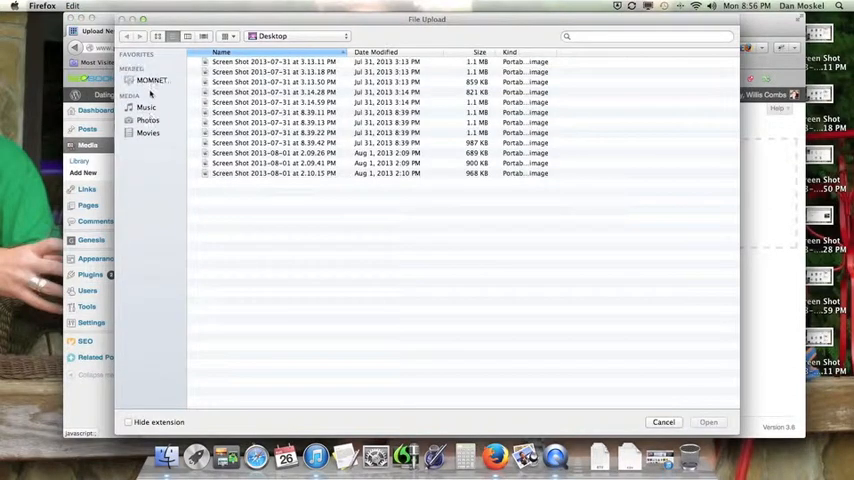
pyautogui.click(148, 120)
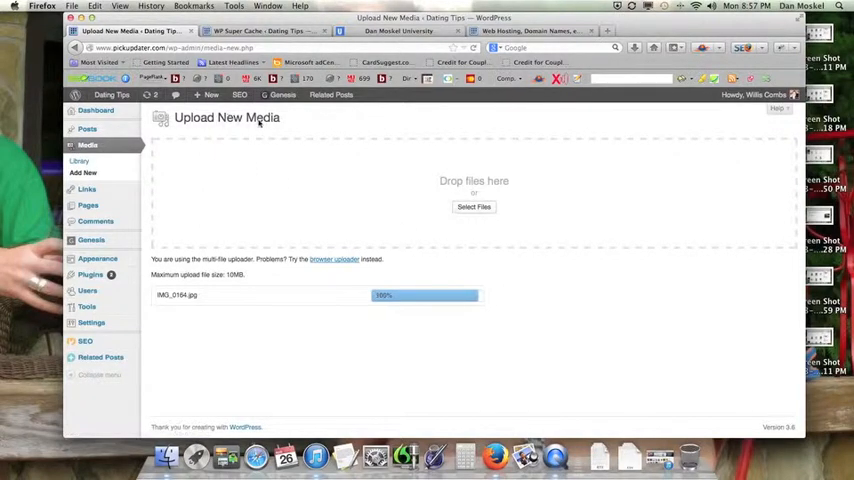
pyautogui.moveTo(308, 176)
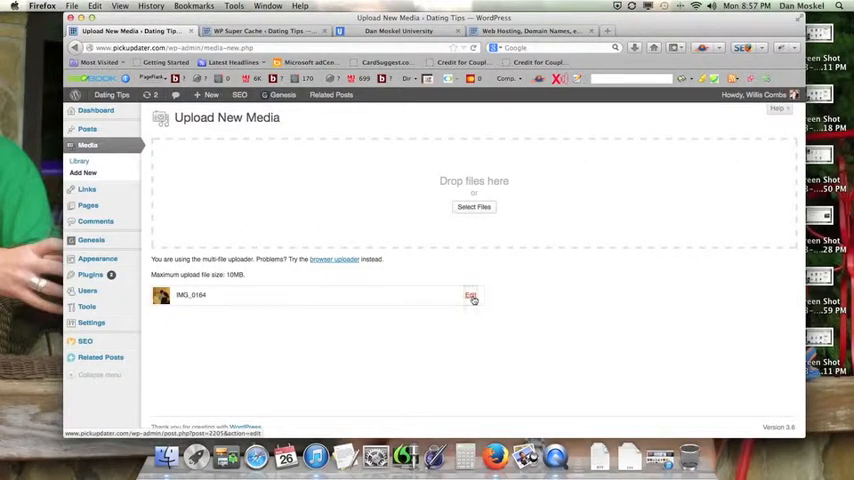
pyautogui.click(470, 295)
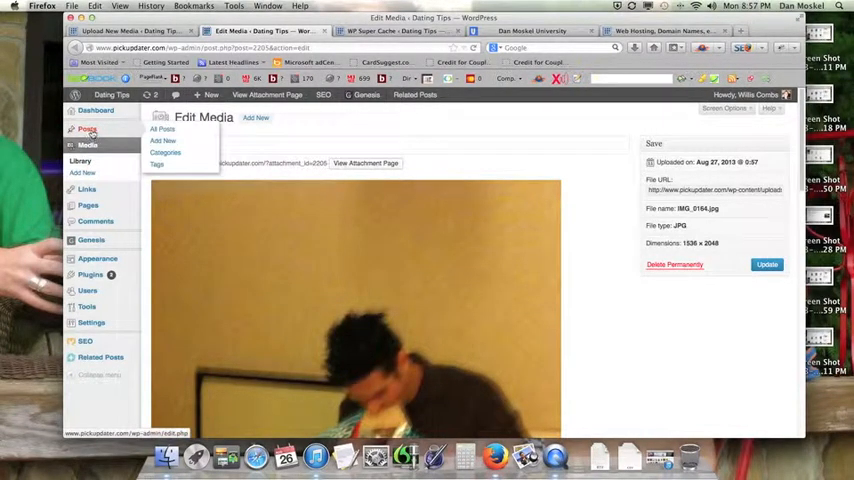
# Step: Start another new post and view the image dialog's Appearance tab before cancelling
pyautogui.click(162, 140)
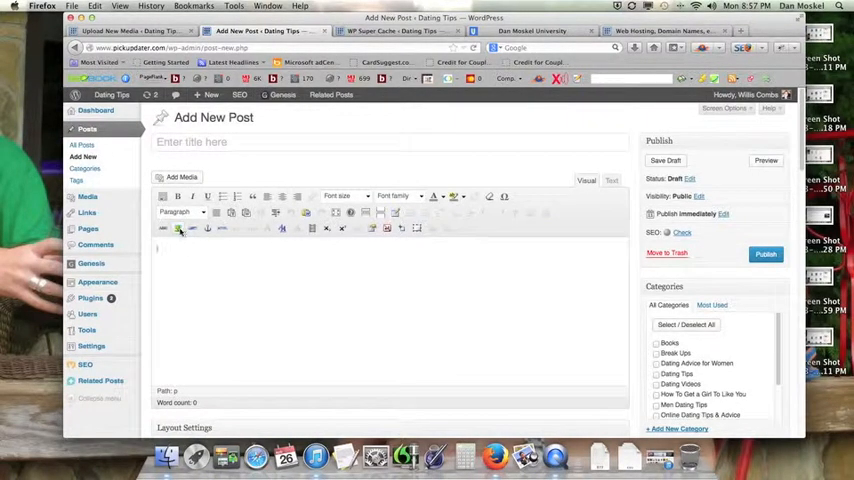
pyautogui.moveTo(178, 228)
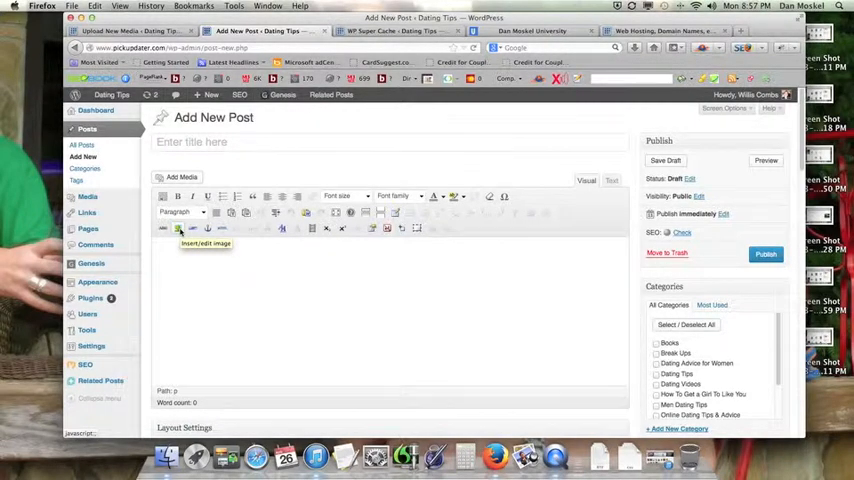
pyautogui.click(162, 228)
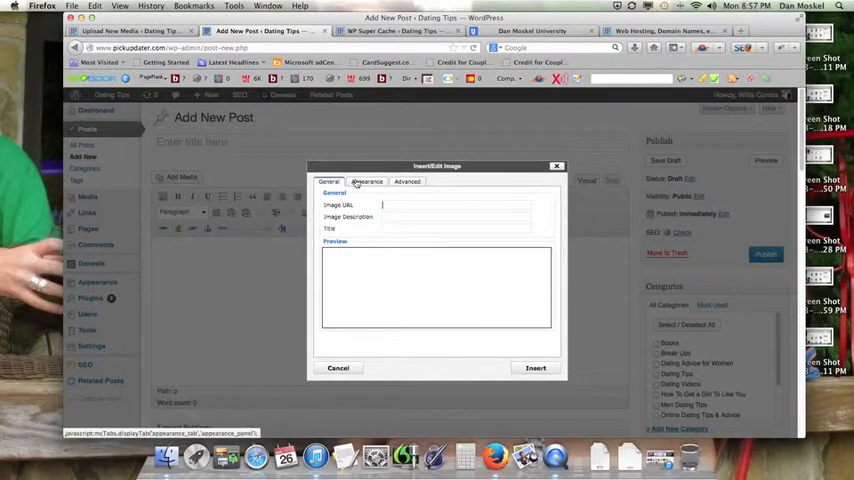
pyautogui.click(367, 181)
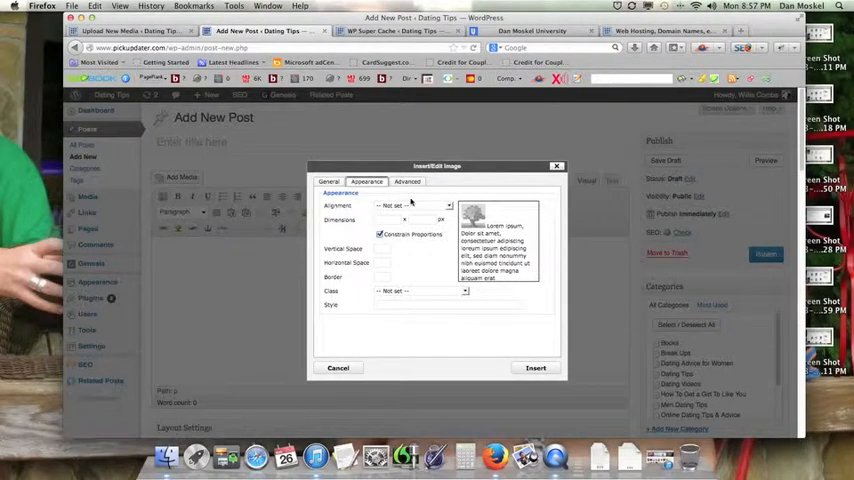
pyautogui.click(406, 181)
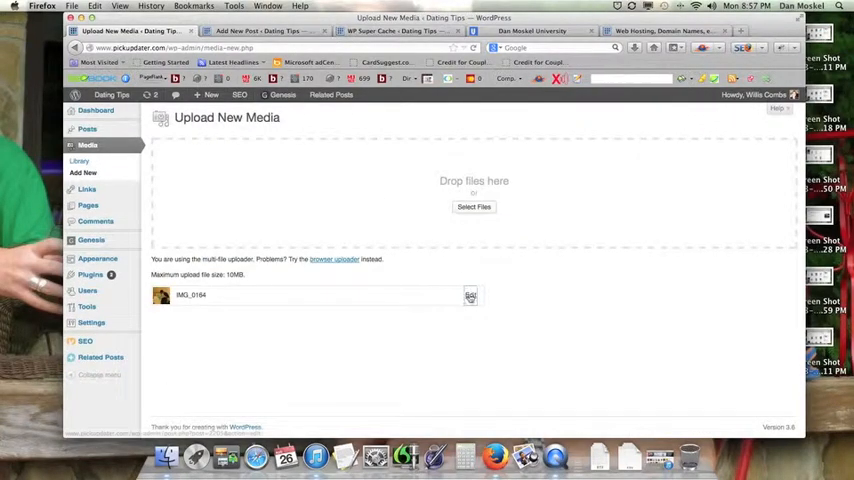
# Step: Copy IMG_0164's File URL from Edit Media and return to the post draft
pyautogui.click(470, 295)
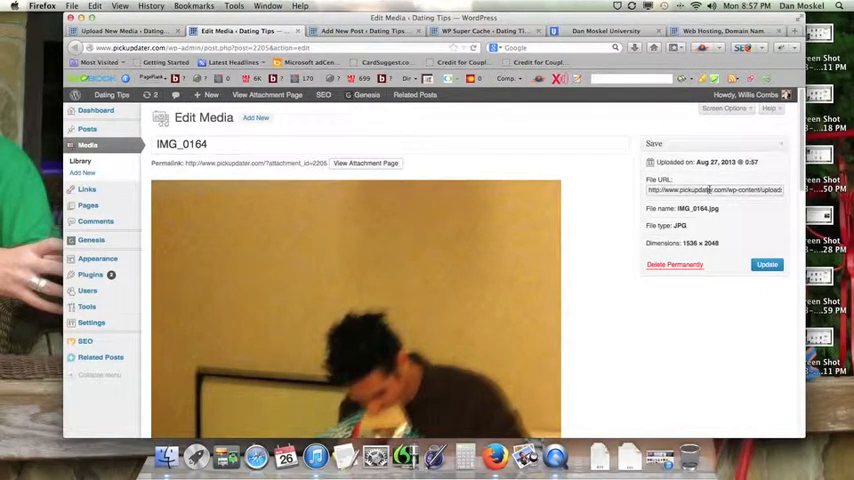
pyautogui.tripleClick(714, 189)
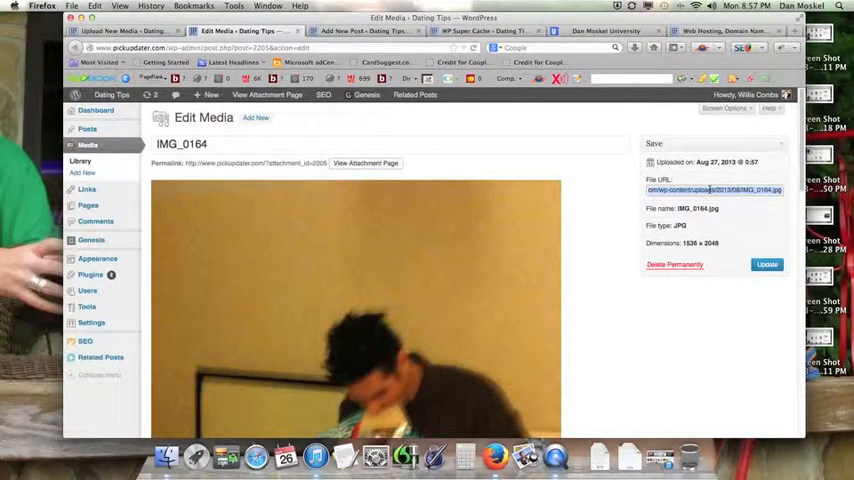
pyautogui.click(360, 31)
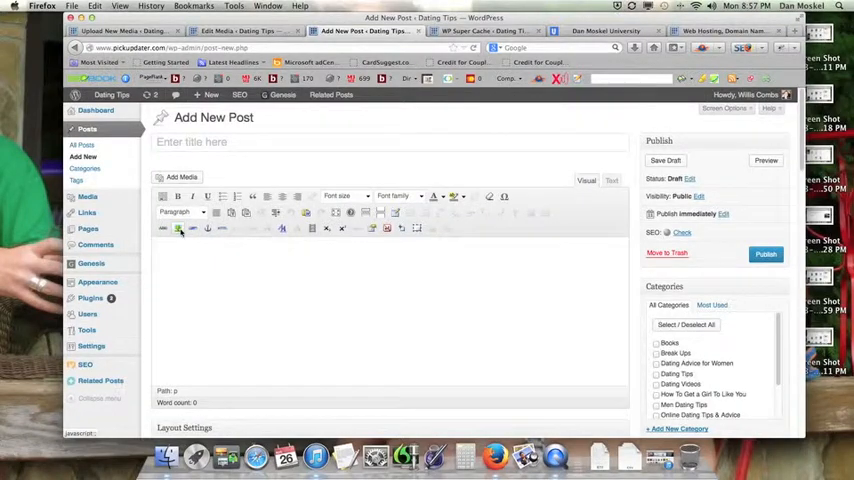
# Step: Insert IMG_0164 into the post by its pasted file URL, skipping the description warning
pyautogui.click(178, 228)
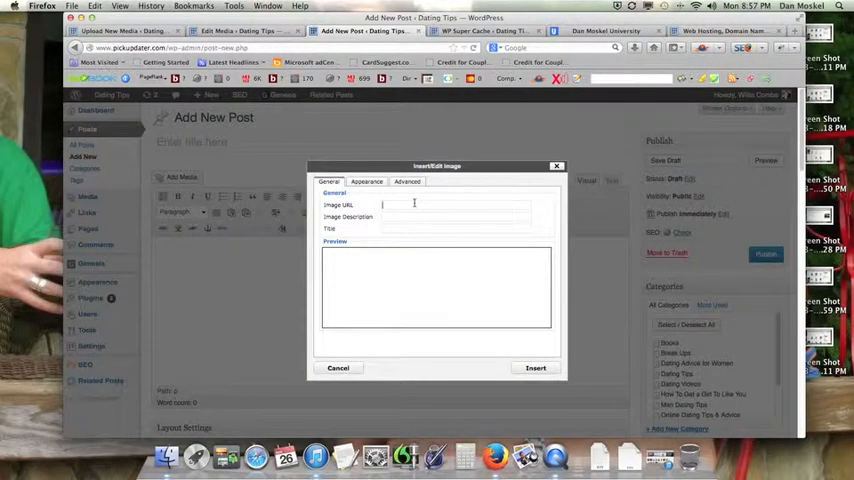
pyautogui.click(535, 368)
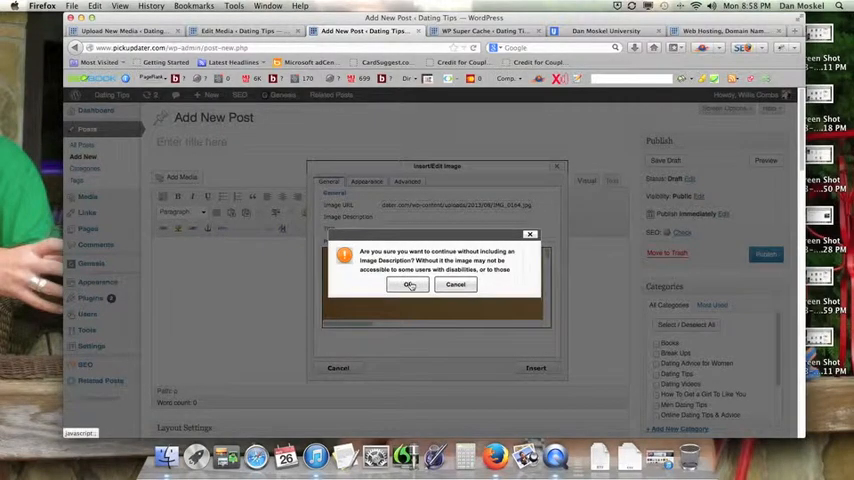
pyautogui.click(408, 284)
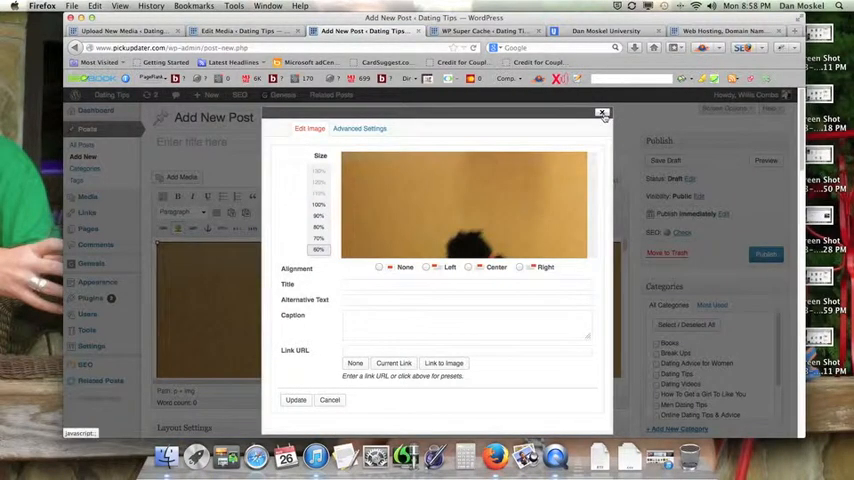
# Step: Close the image's size and alignment options dialog
pyautogui.click(602, 113)
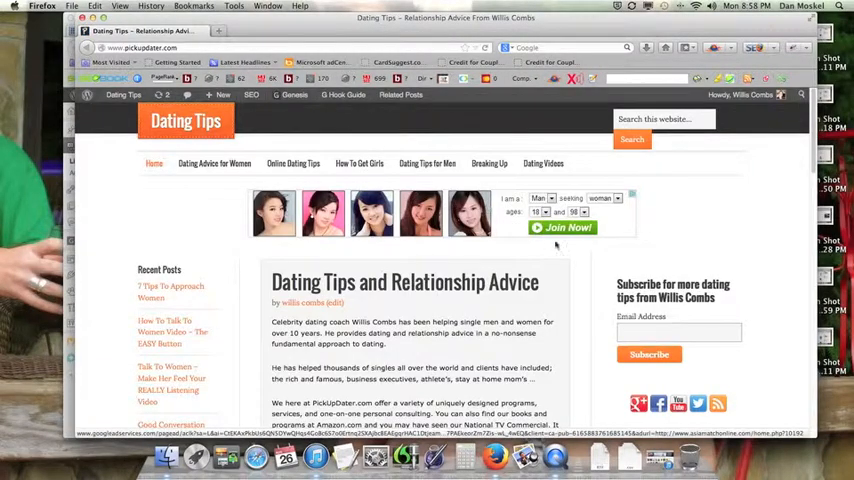
# Step: Open the 'How To Talk To Women Video' post from the home page and scroll through its sidebars
pyautogui.scroll(-3)
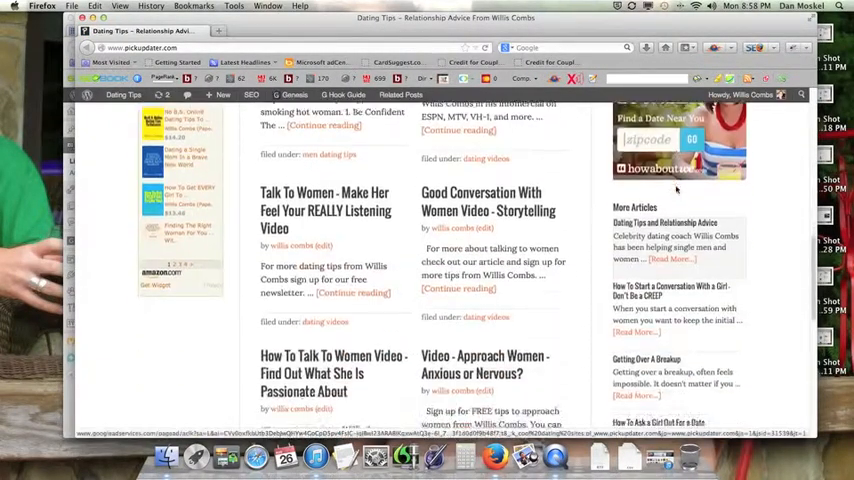
pyautogui.scroll(3)
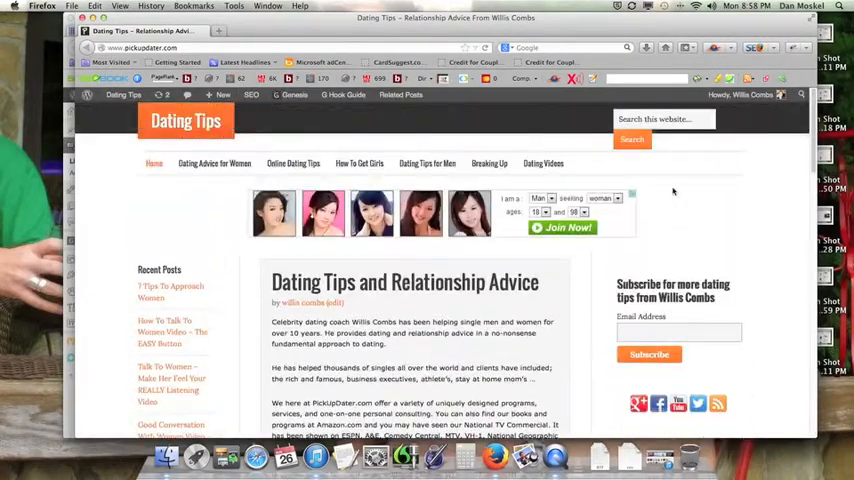
pyautogui.scroll(-3)
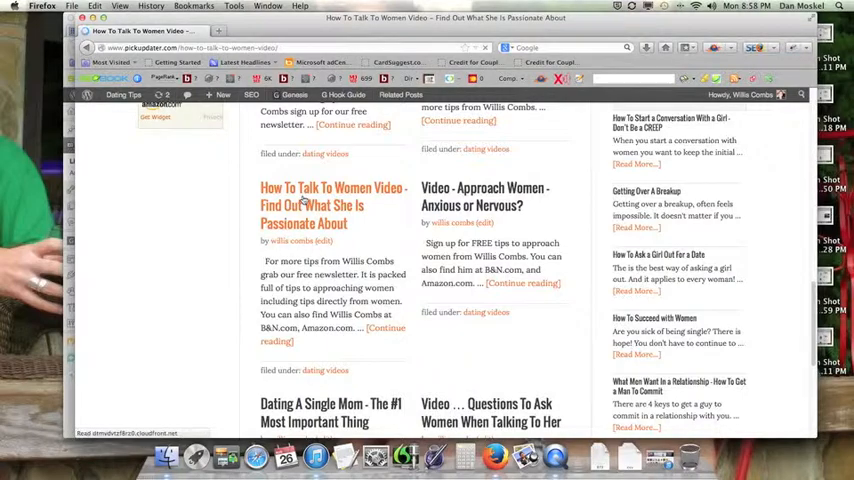
pyautogui.click(333, 205)
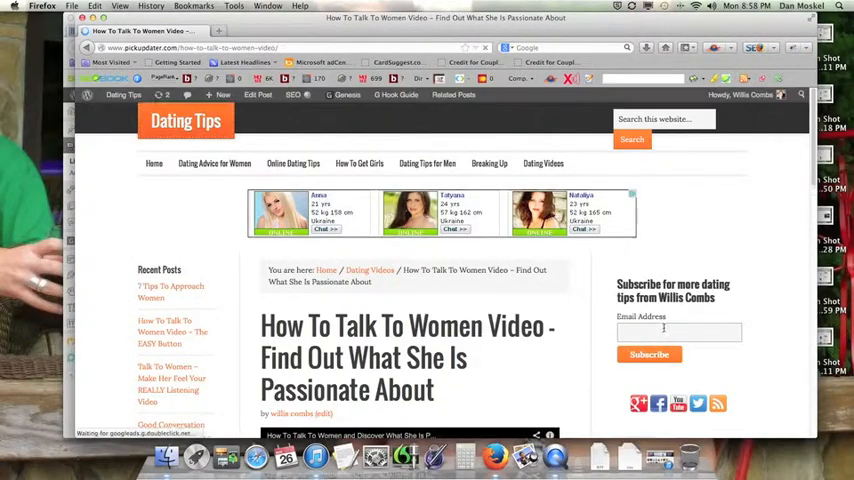
pyautogui.scroll(-3)
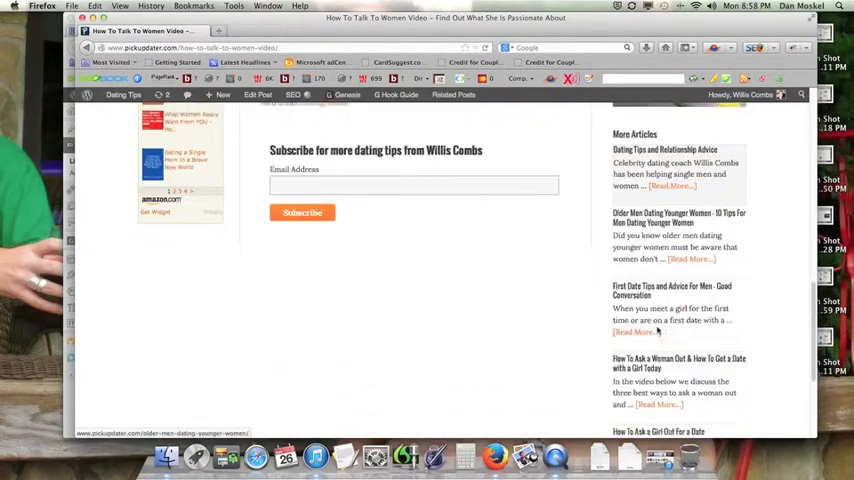
pyautogui.scroll(3)
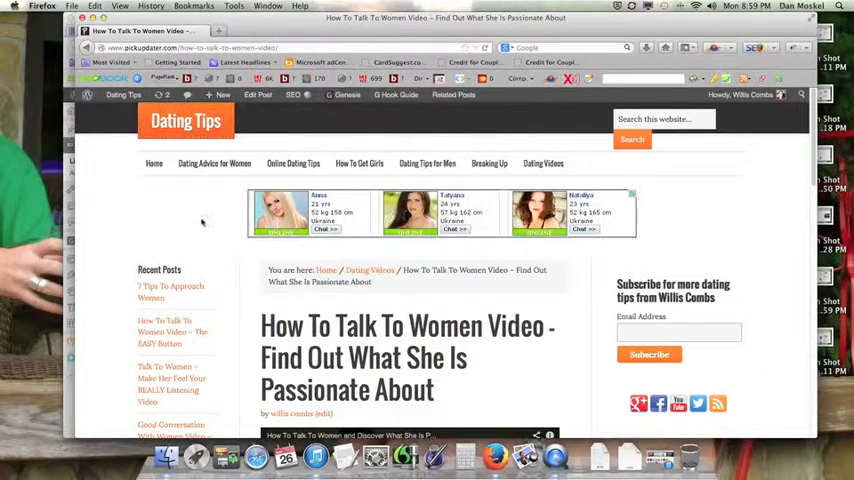
pyautogui.moveTo(393, 285)
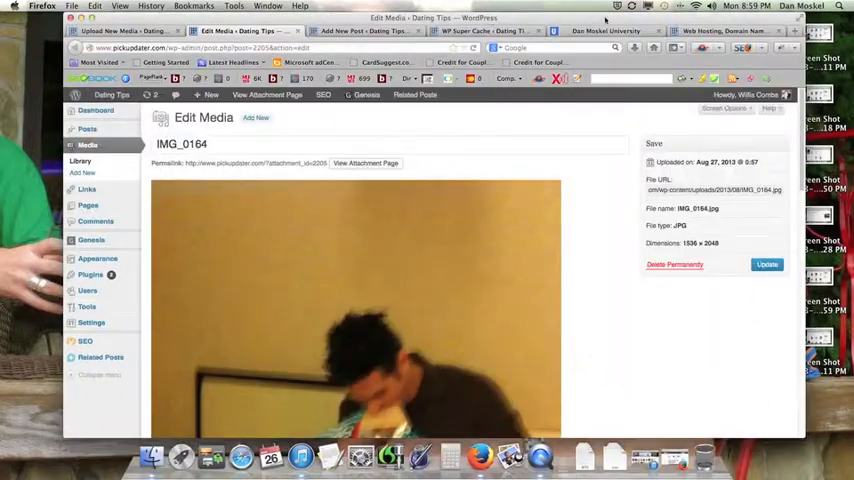
# Step: Switch to the Dan Moskel University blog tab and scroll through the SEO Keywords video post
pyautogui.click(606, 30)
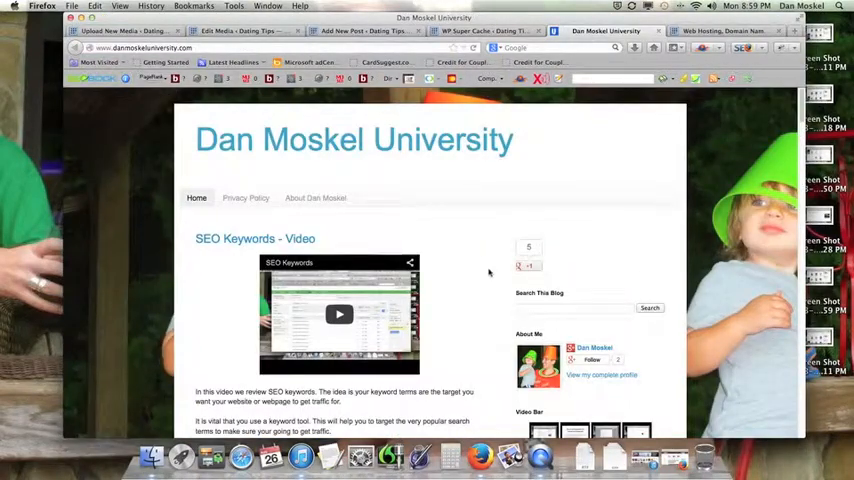
pyautogui.scroll(-3)
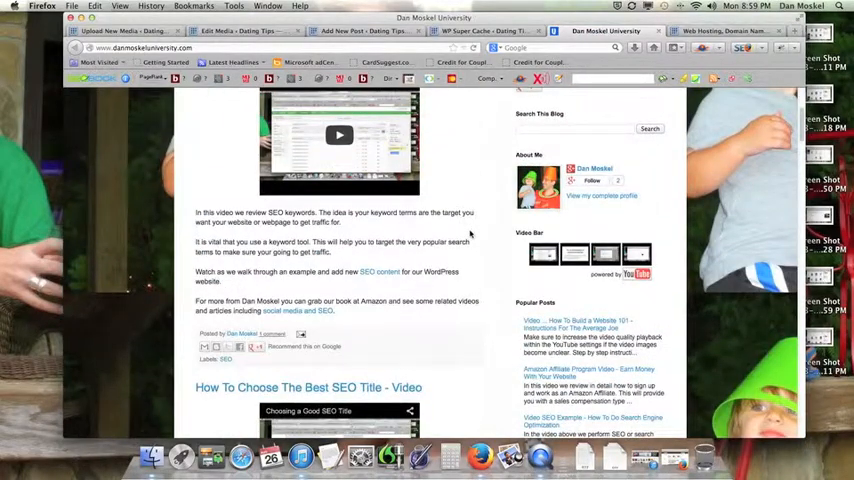
pyautogui.scroll(3)
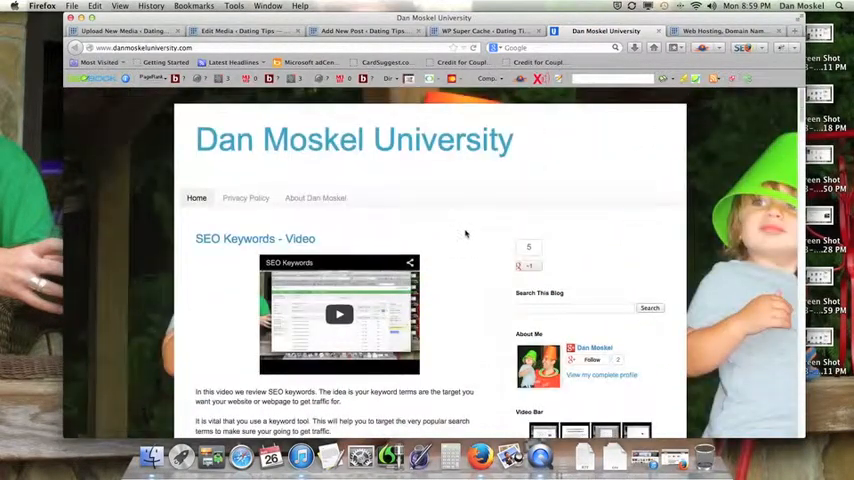